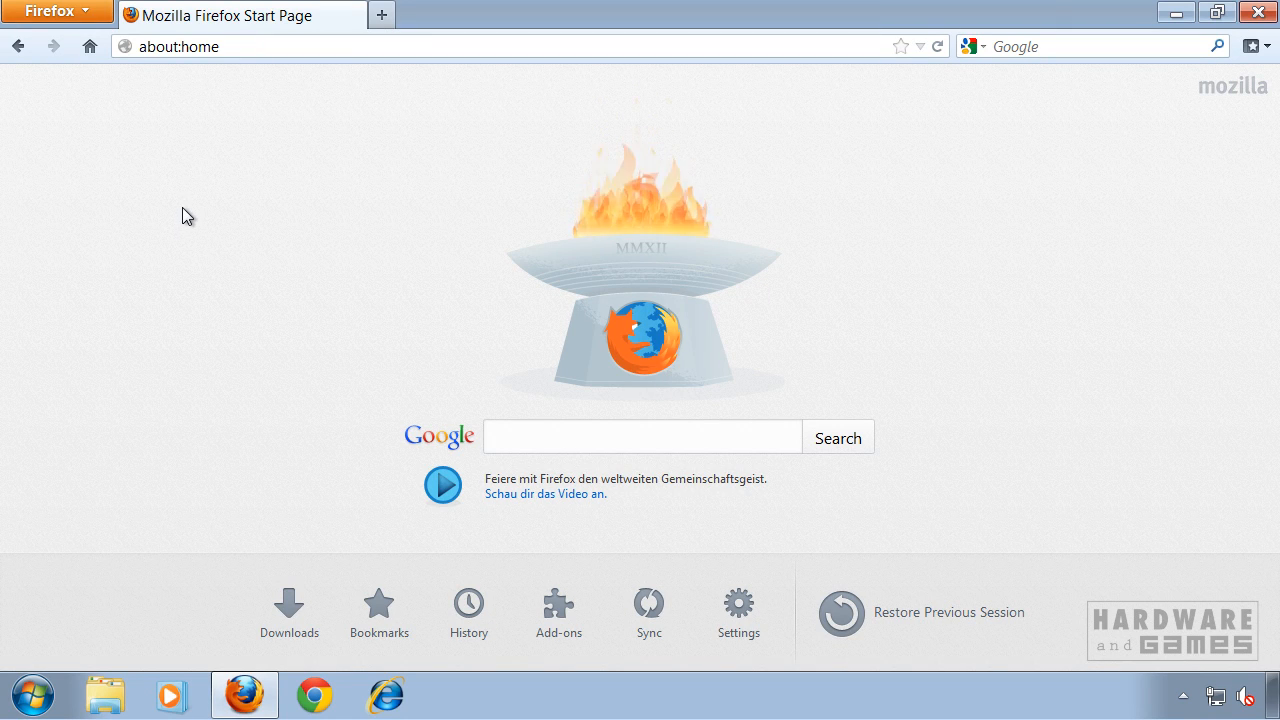
pyautogui.moveTo(192, 182)
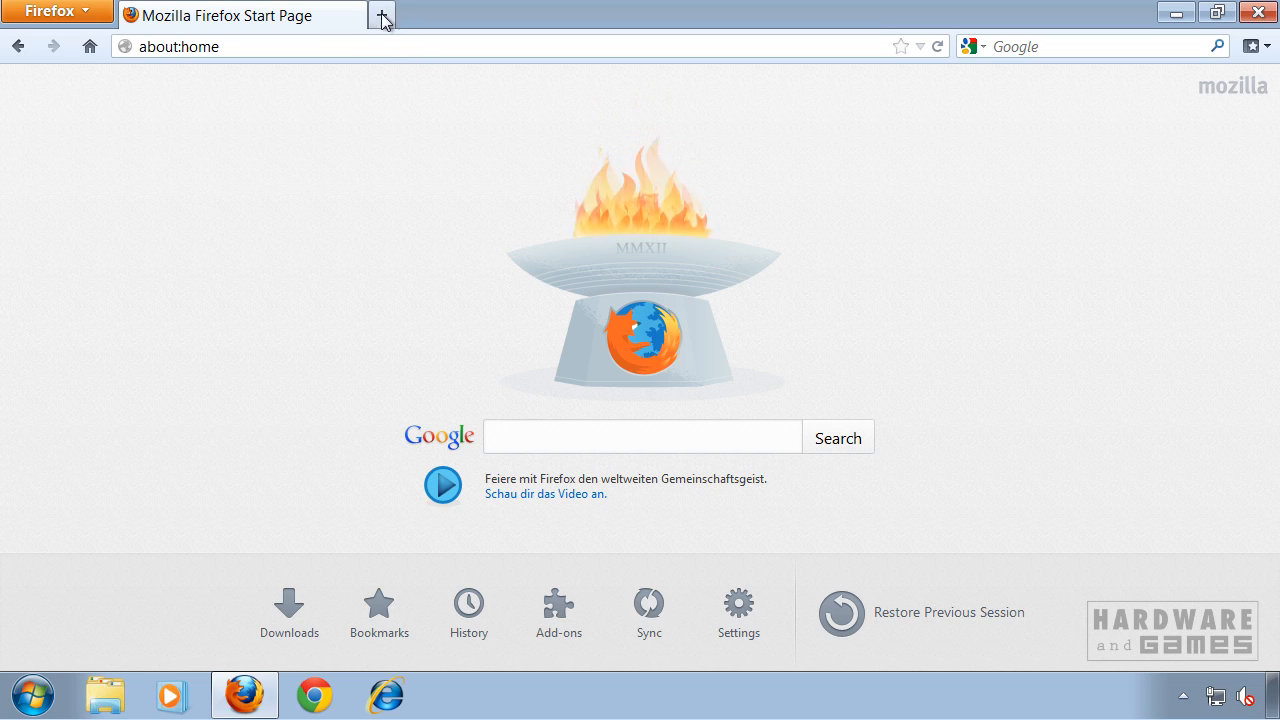
# - Open a new tab showing the grid of recently visited site thumbnails
pyautogui.click(382, 14)
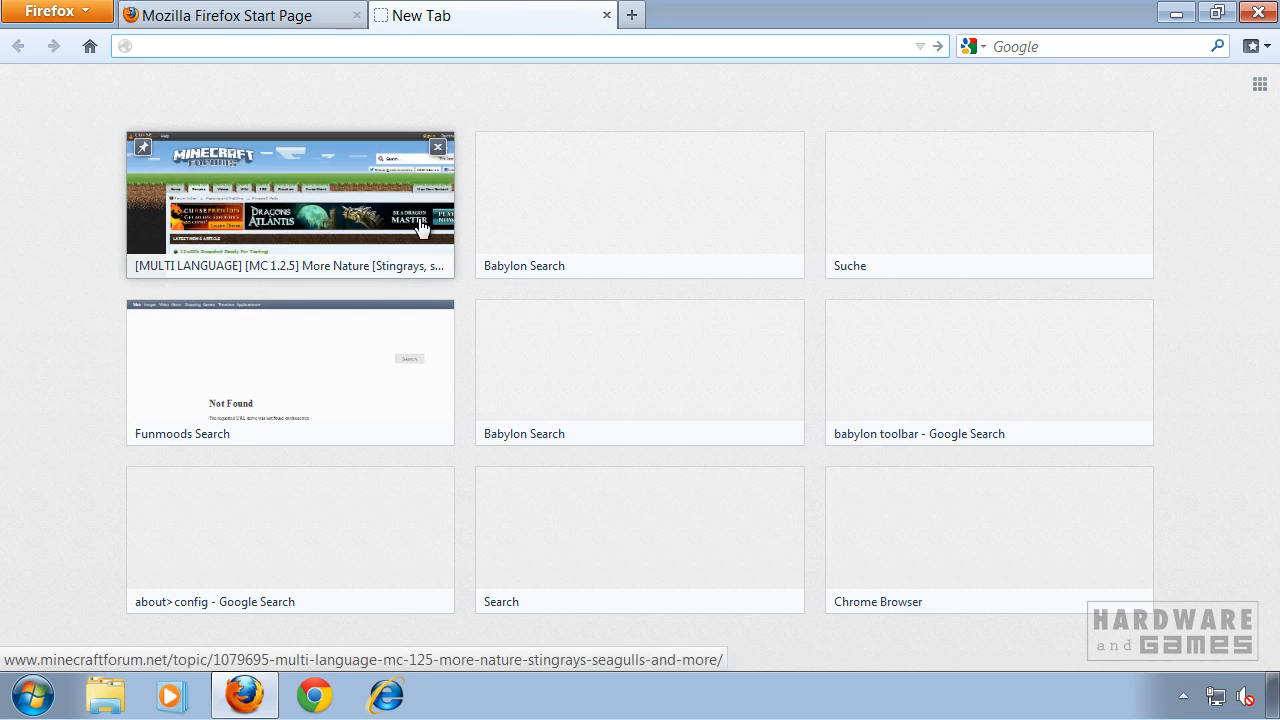
pyautogui.moveTo(996, 370)
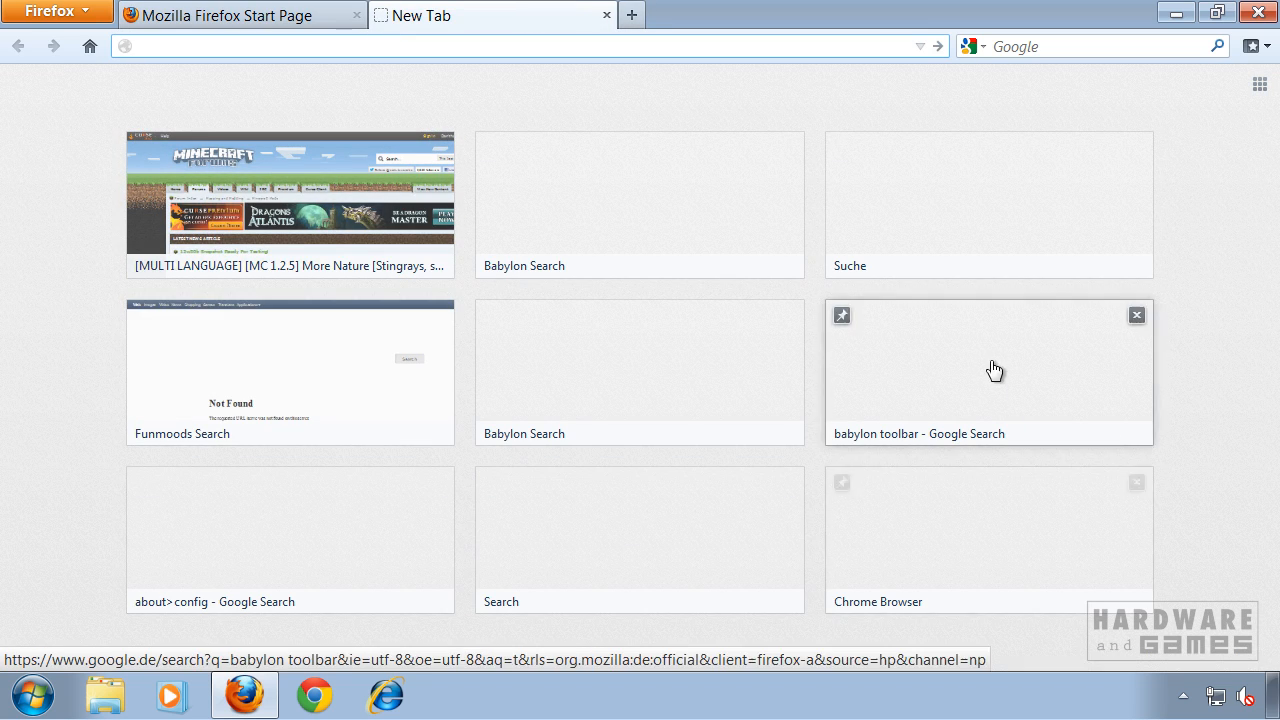
pyautogui.moveTo(1200, 324)
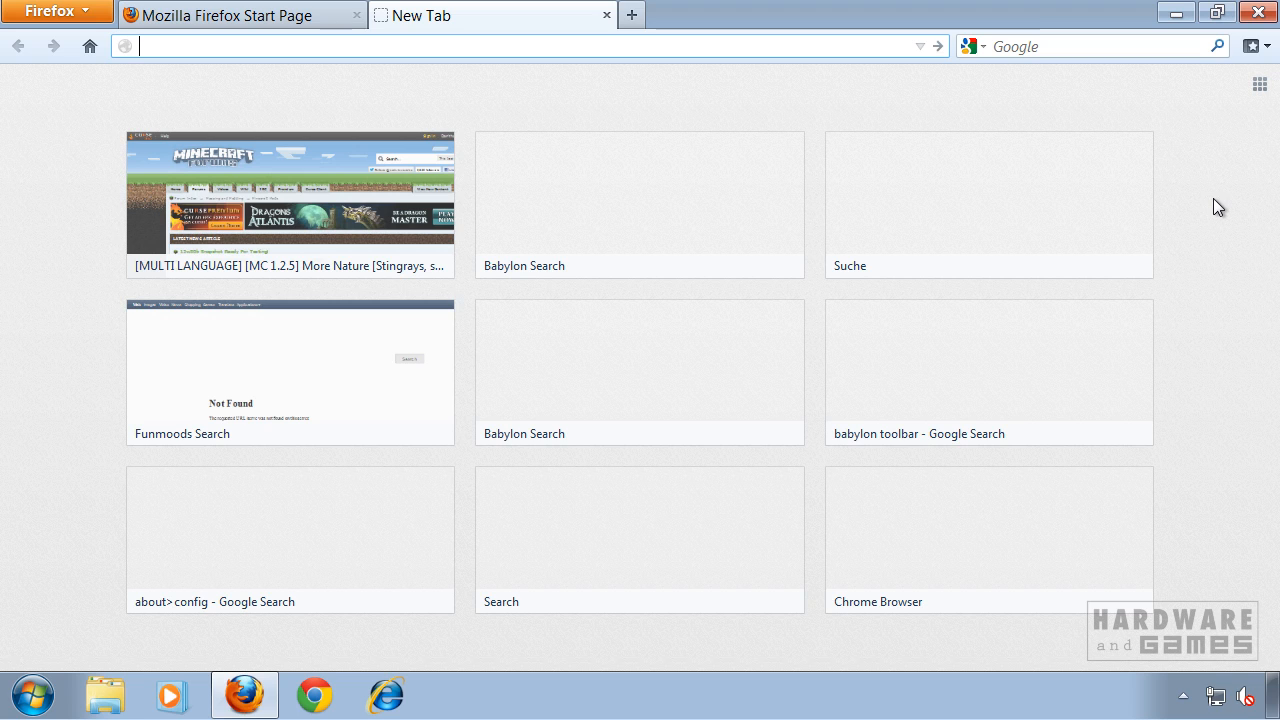
pyautogui.moveTo(644, 212)
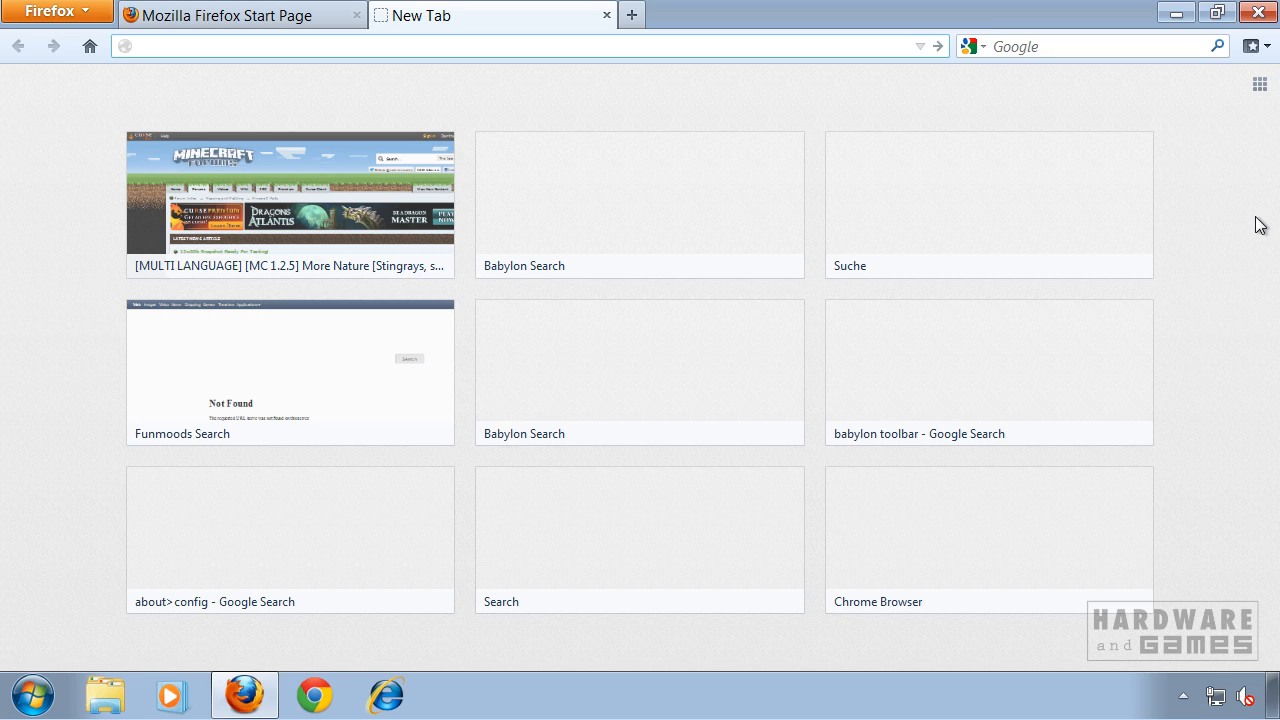
pyautogui.moveTo(1244, 220)
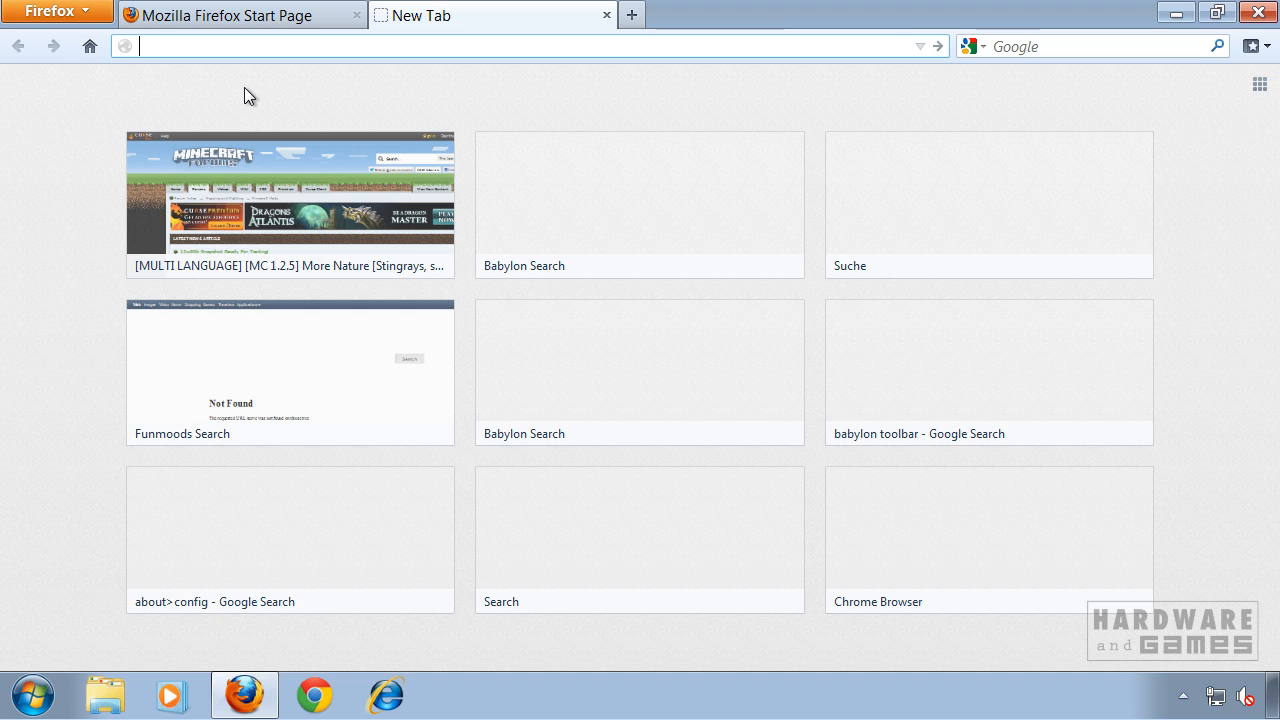
pyautogui.moveTo(224, 78)
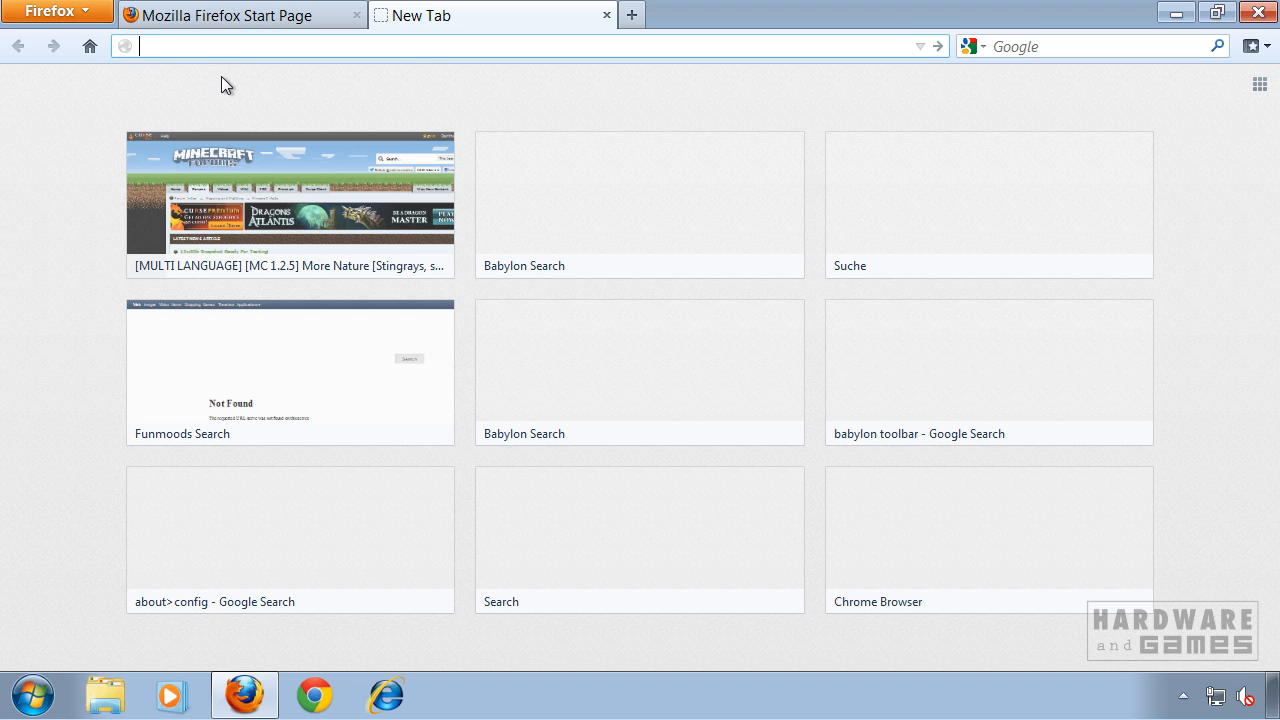
# - Navigate to about:config and accept the warranty warning to reach the preference list
pyautogui.write('about:config')
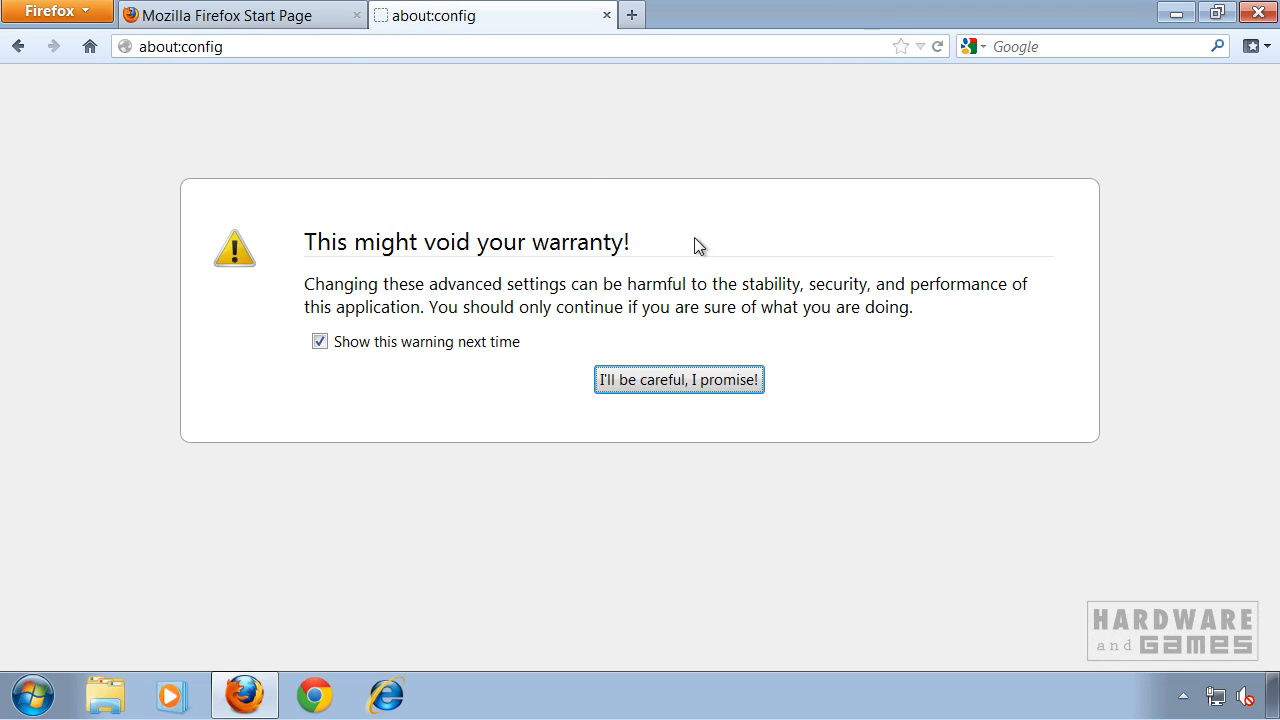
pyautogui.click(678, 380)
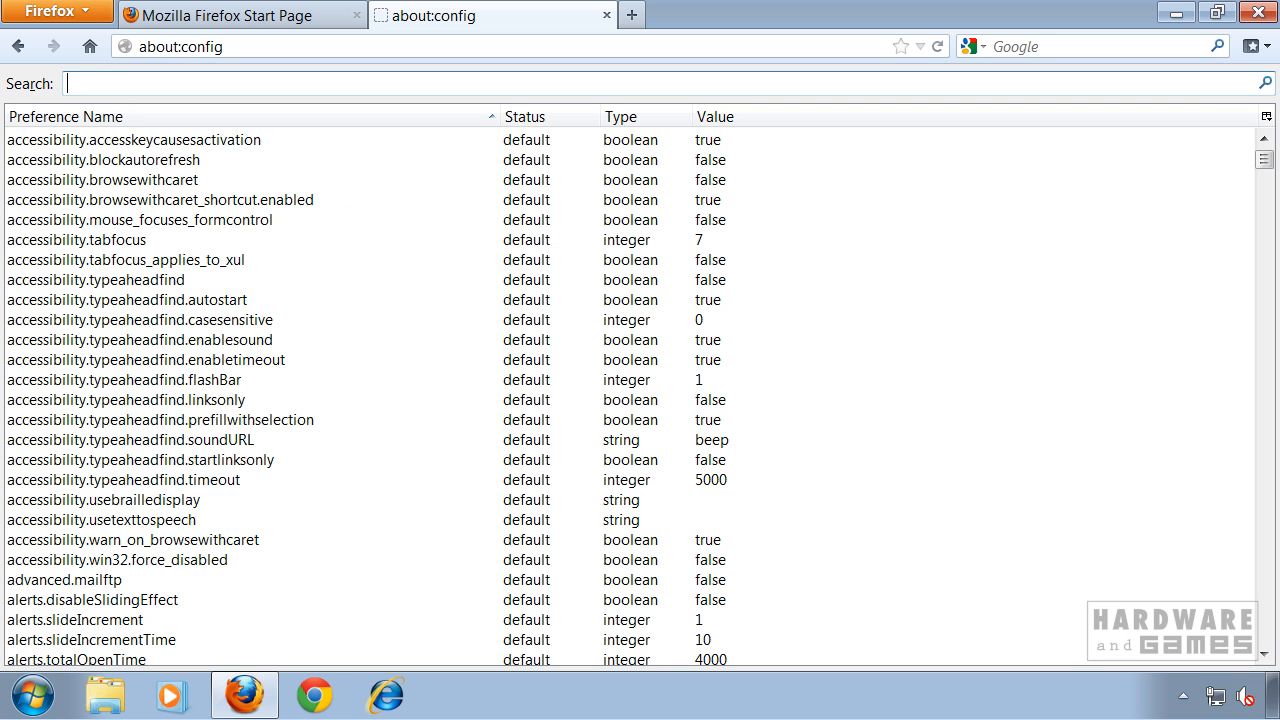
# - Filter preferences to browser.newtab and toggle browser.newtabpage.enabled to false
pyautogui.write('browser.newtab')
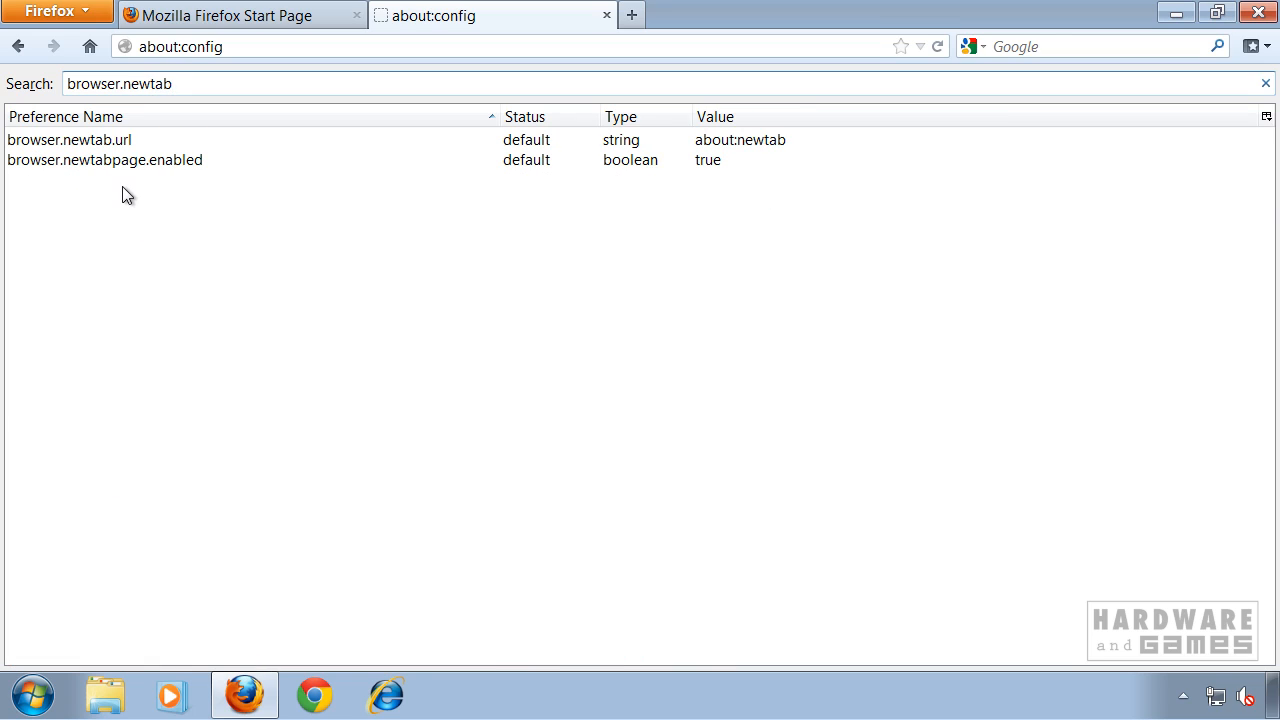
pyautogui.moveTo(196, 168)
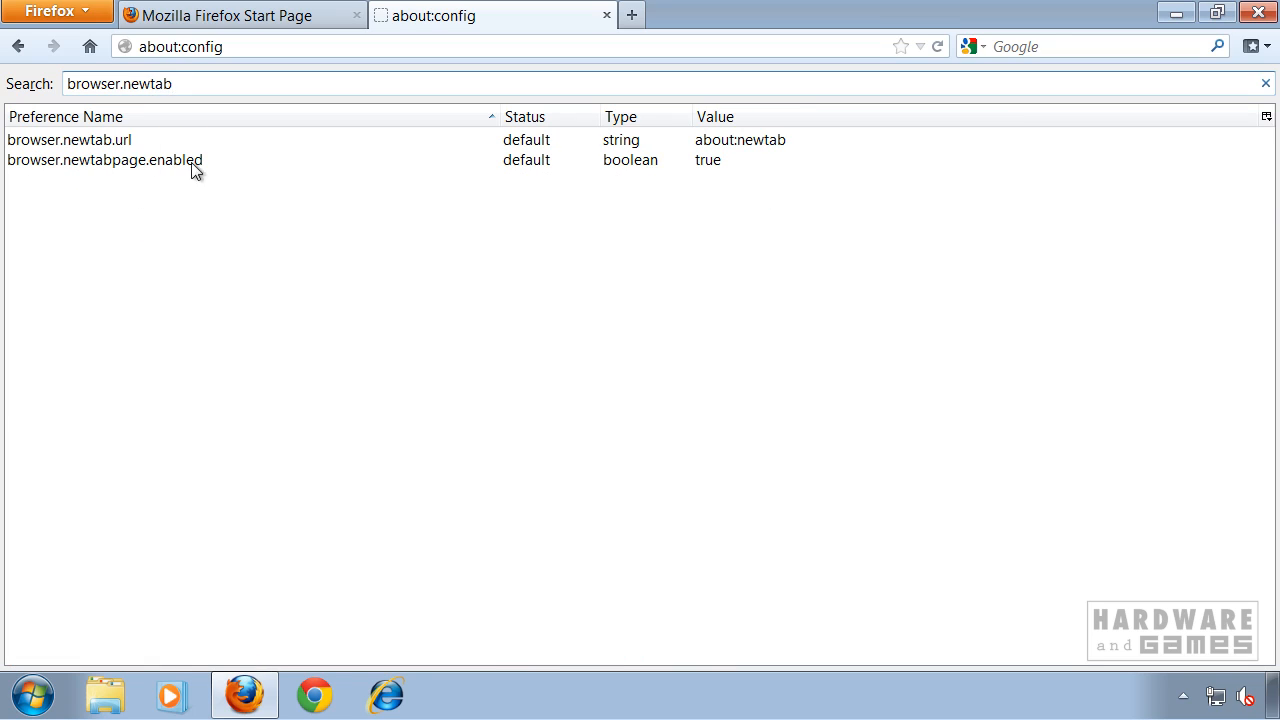
pyautogui.moveTo(78, 166)
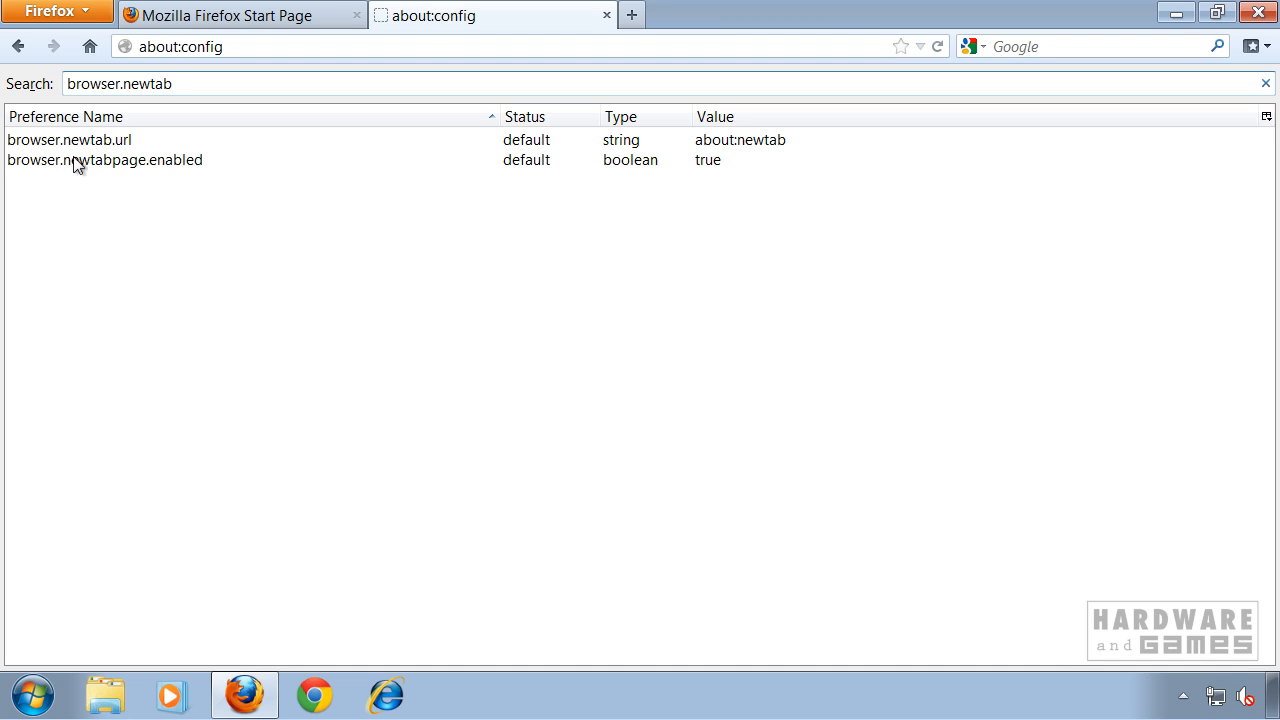
pyautogui.moveTo(152, 170)
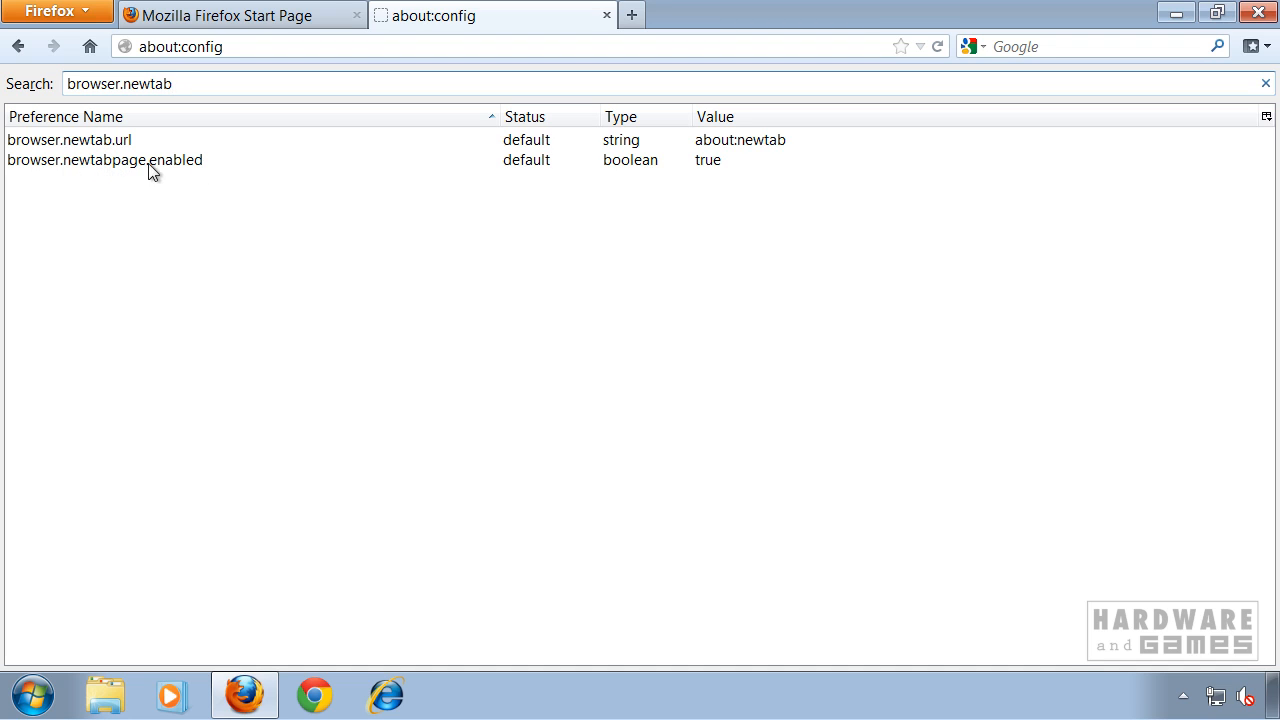
pyautogui.doubleClick(104, 160)
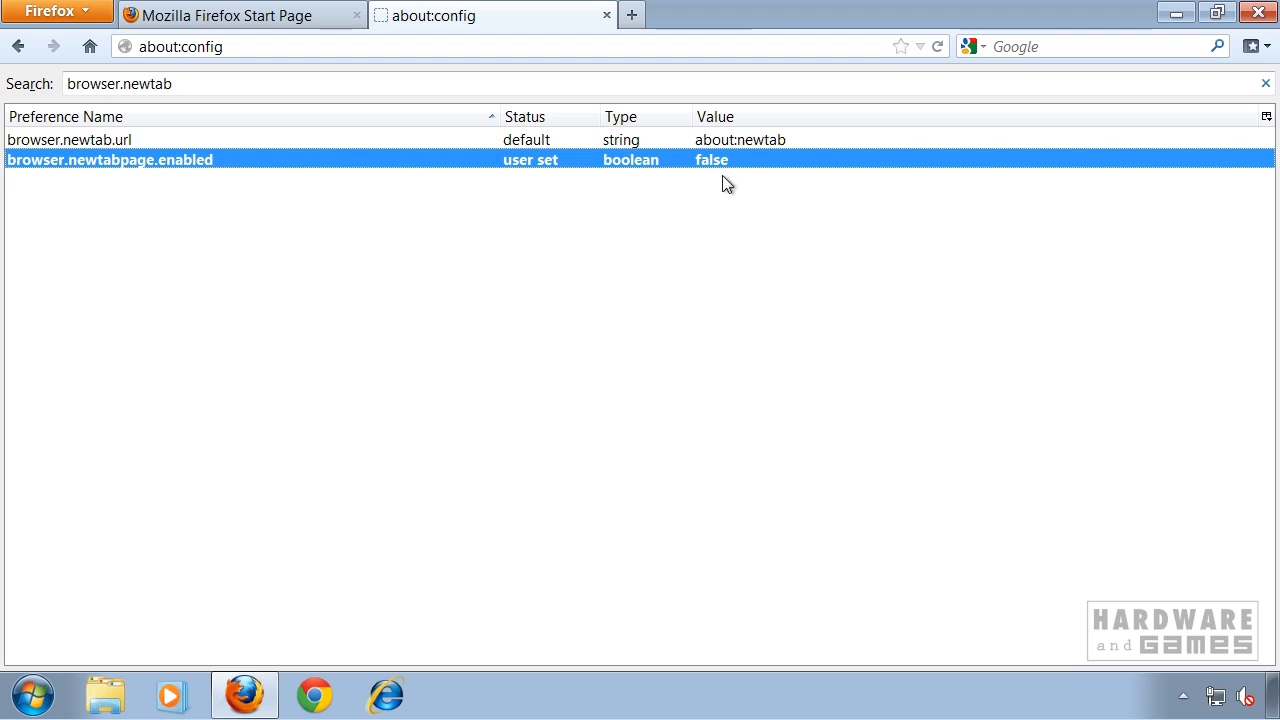
pyautogui.click(70, 140)
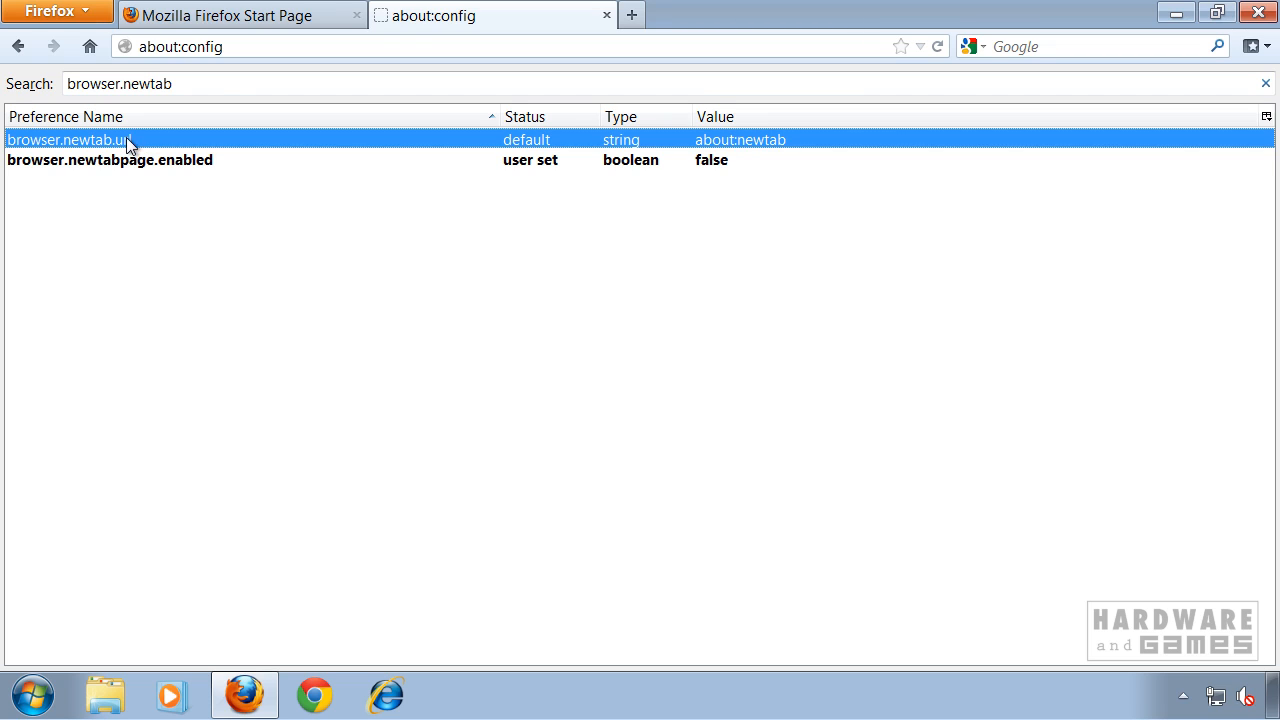
# - Set browser.newtab.url to about:blank and close the about:config tab
pyautogui.doubleClick(70, 140)
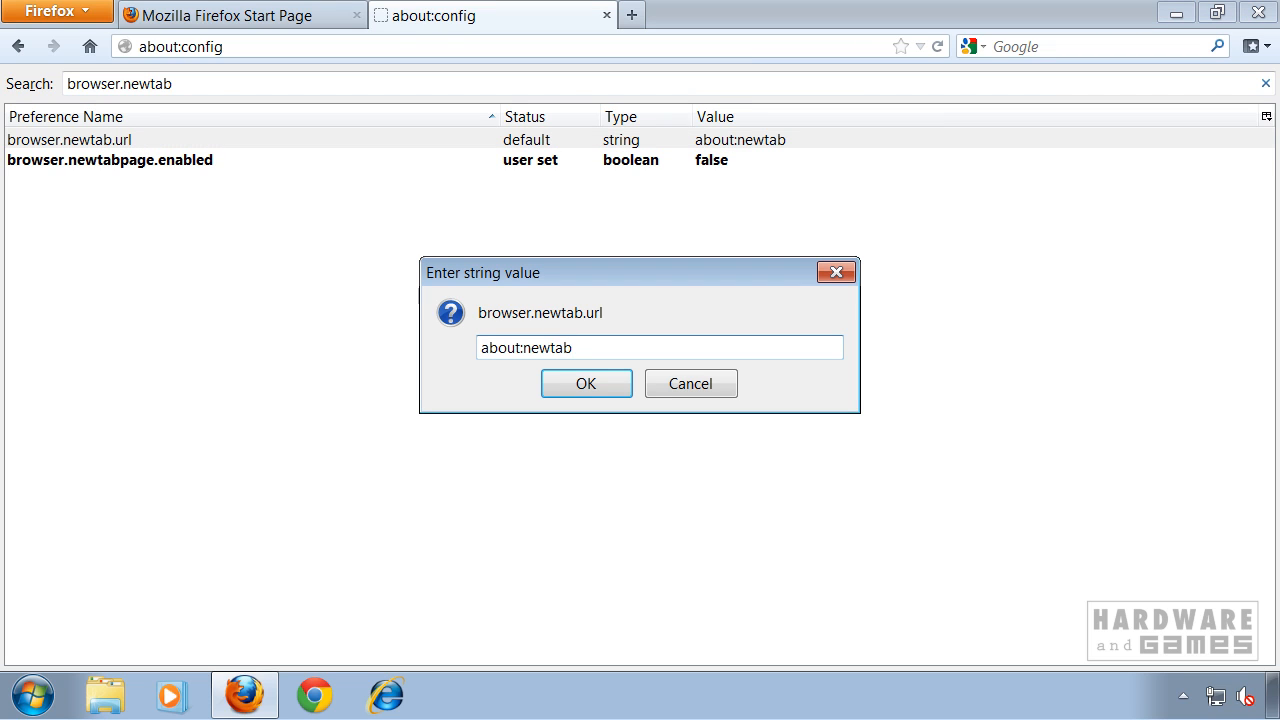
pyautogui.write('about:b')
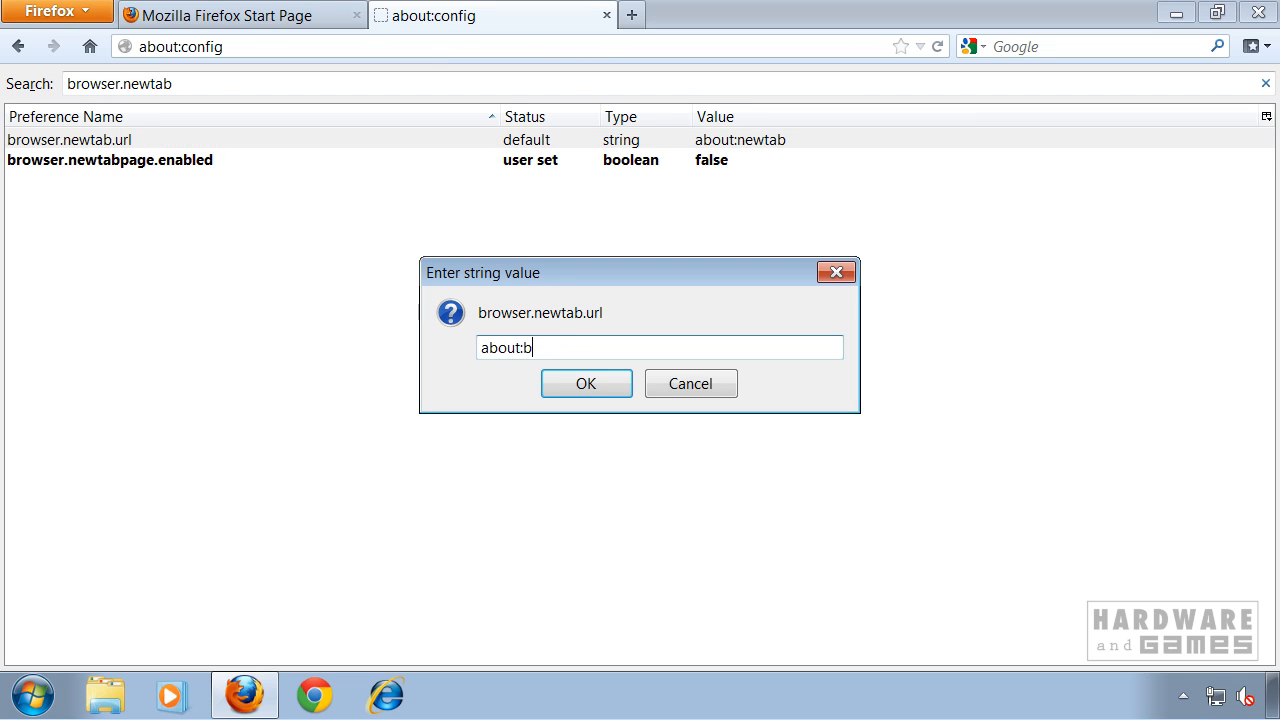
pyautogui.click(586, 384)
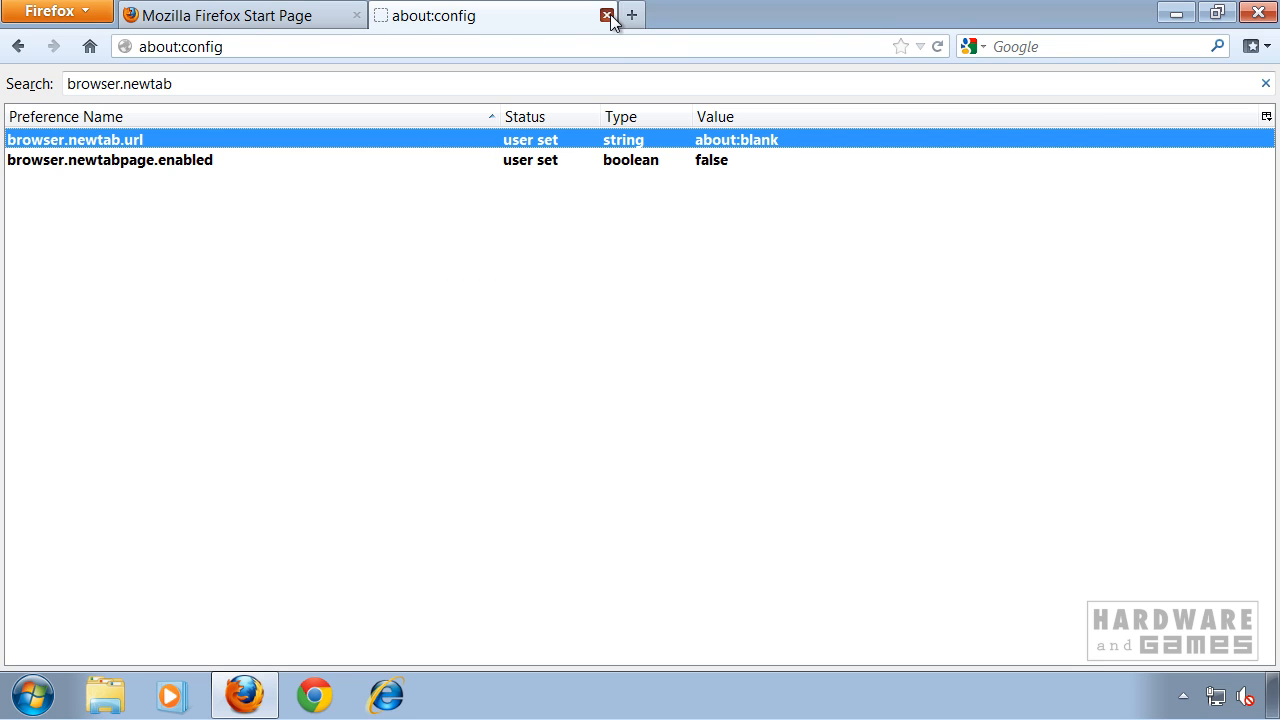
pyautogui.click(608, 16)
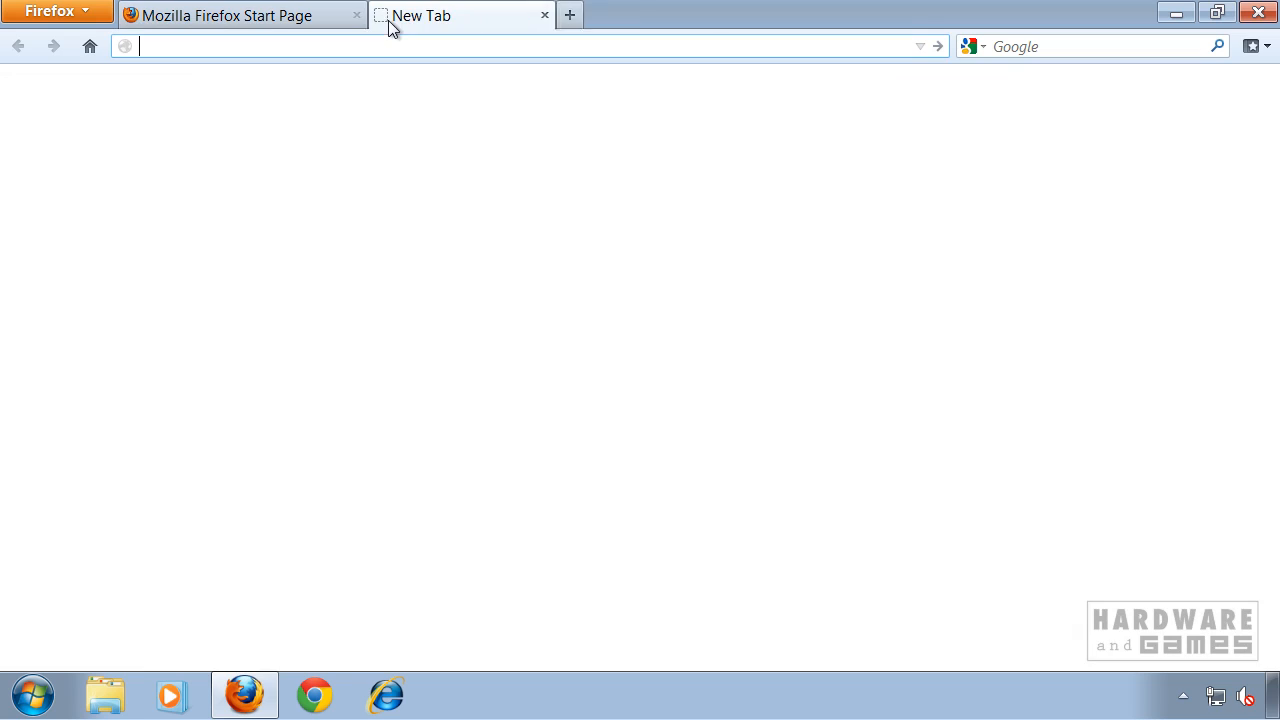